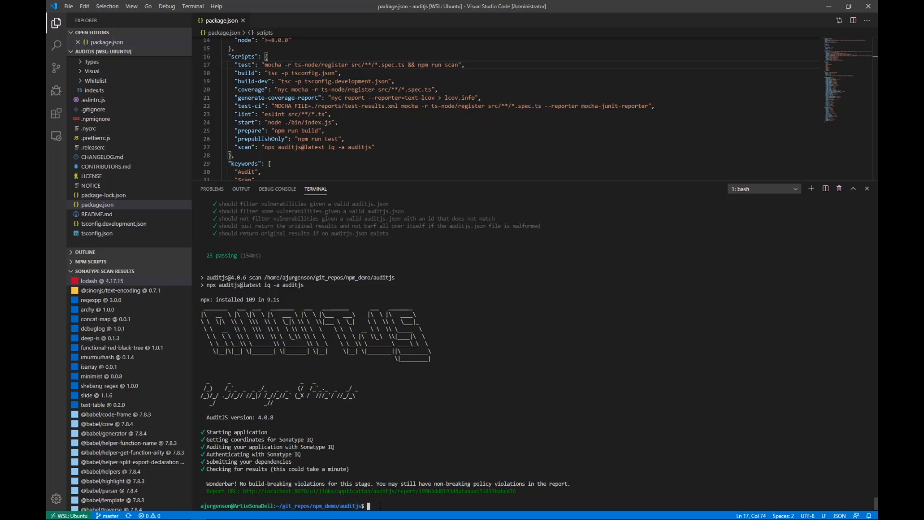
Run npm ls --production in the terminal to list the production dependency tree
{"action": "type", "text": "npm ls"}
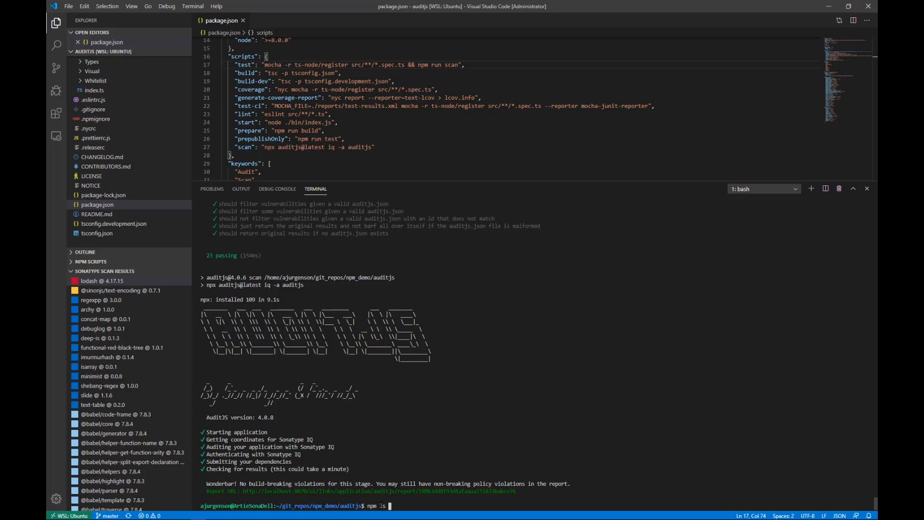
{"action": "type", "text": "--production"}
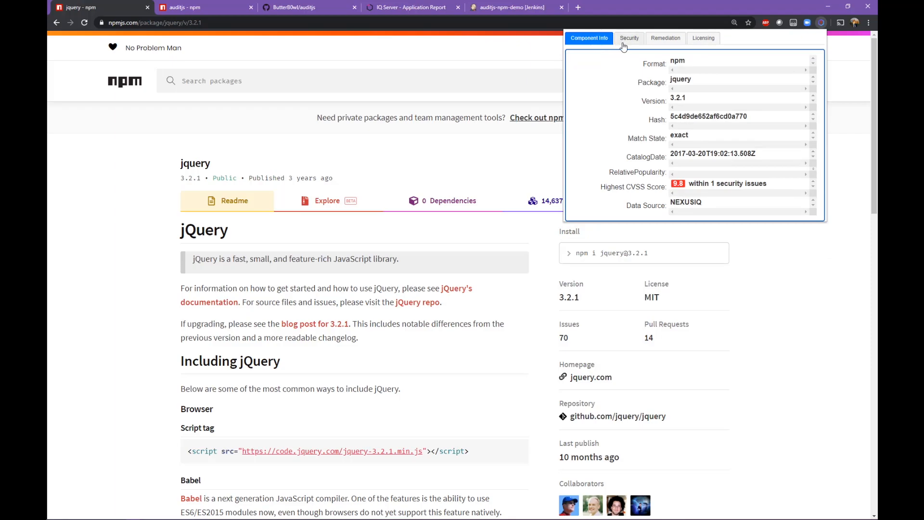
Review the jquery 3.2.1 prototype-pollution vulnerability in the Security view, then close its details
{"action": "left_click", "coordinate": [628, 38]}
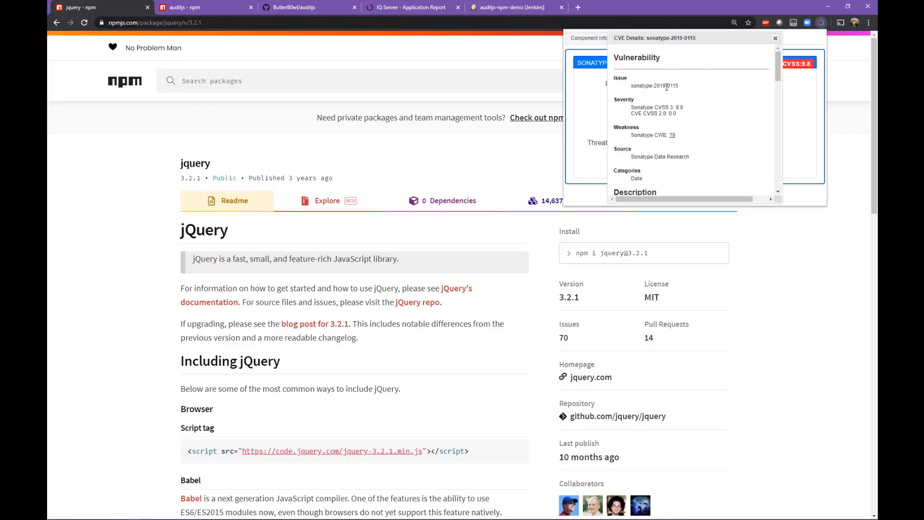
{"action": "scroll", "scroll_direction": "down", "scroll_amount": 3}
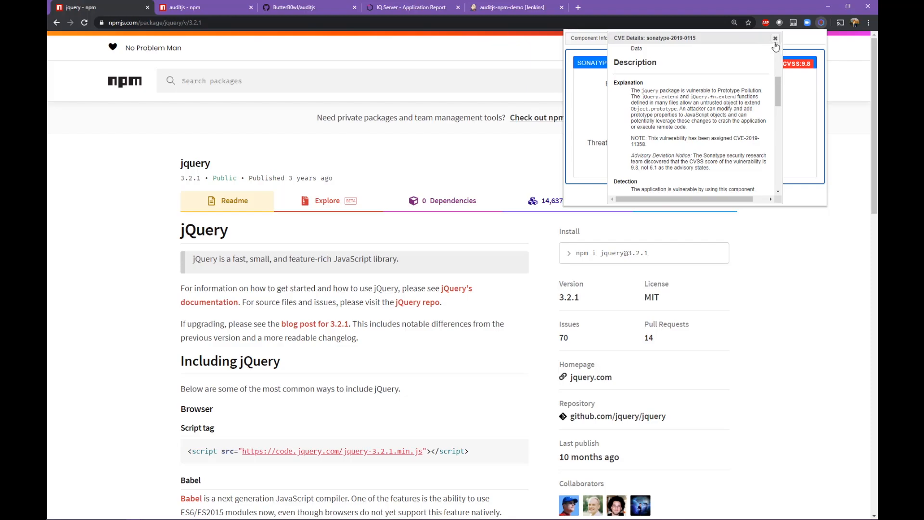
{"action": "left_click", "coordinate": [776, 37]}
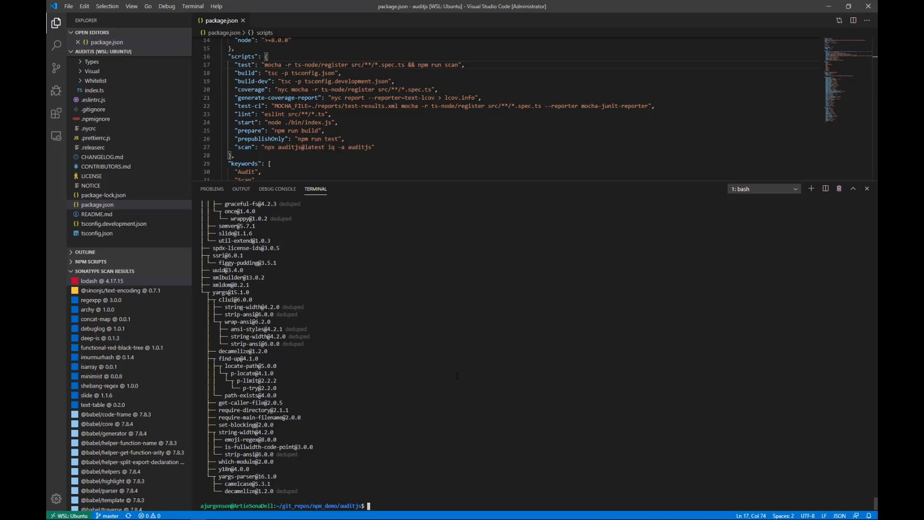
Install jquery 3.2.1 into the project with npm
{"action": "type", "text": "npm install"}
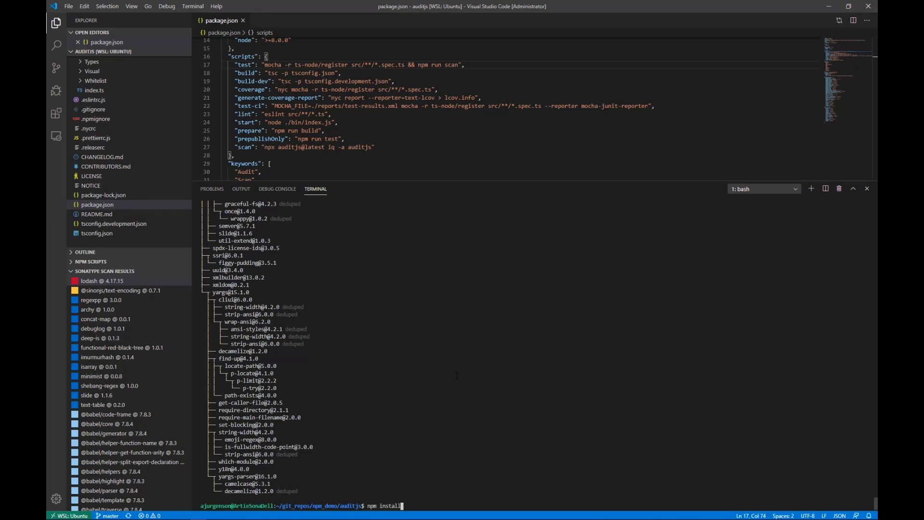
{"action": "type", "text": "jquery@3.2.1"}
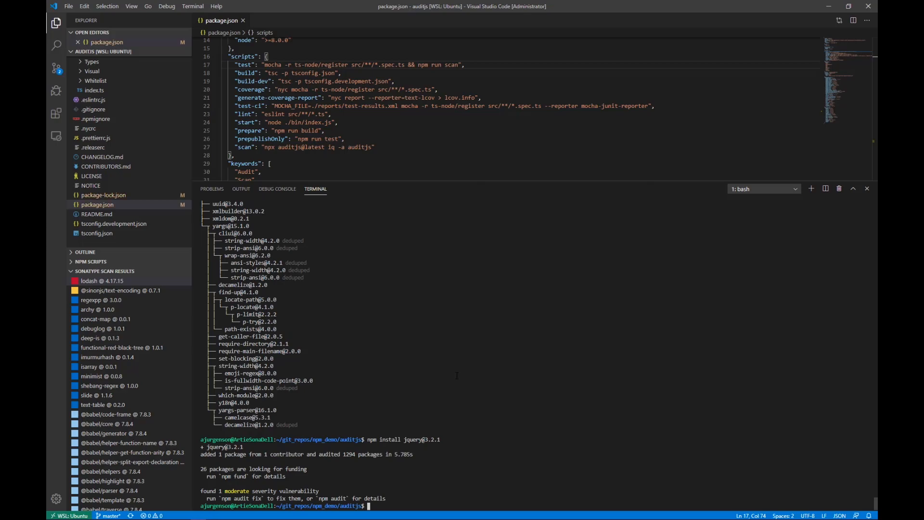
Stage the changes, commit them as "adding jquery" and push to GitHub
{"action": "type", "text": "git add *"}
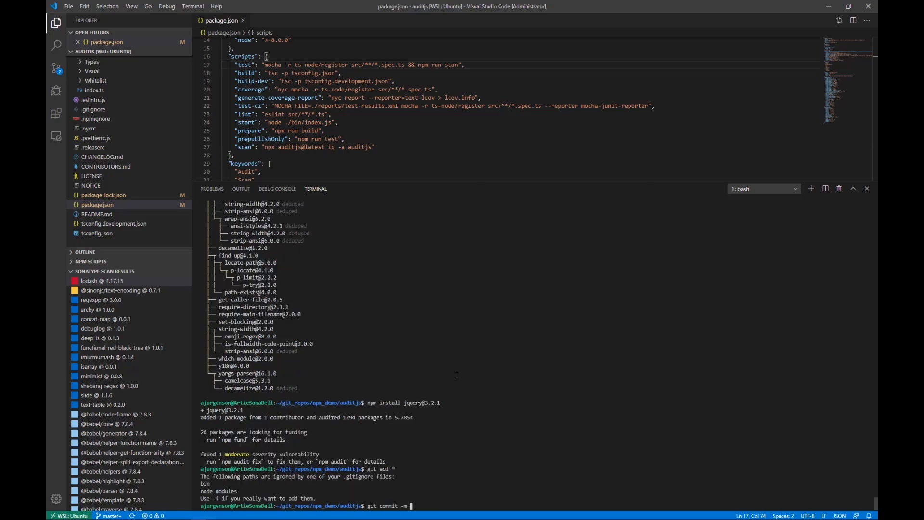
{"action": "type", "text": "\"adding jquery"}
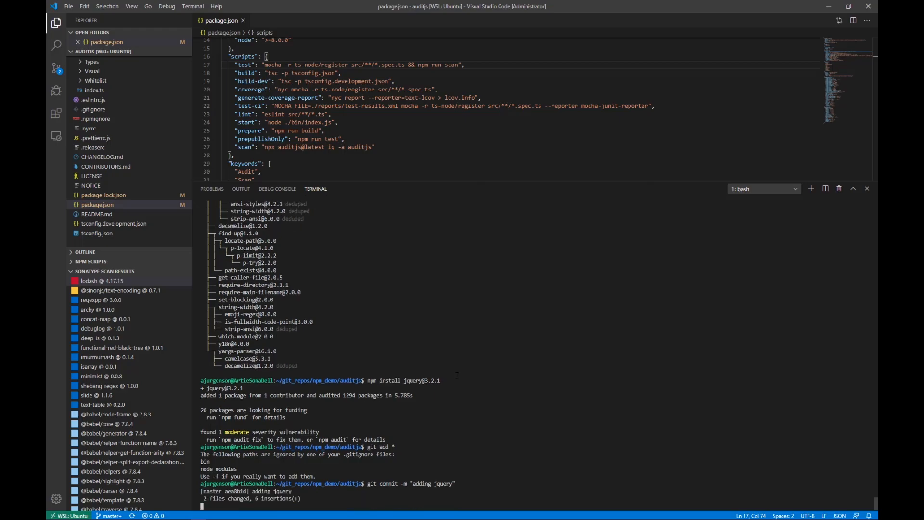
{"action": "type", "text": "git push"}
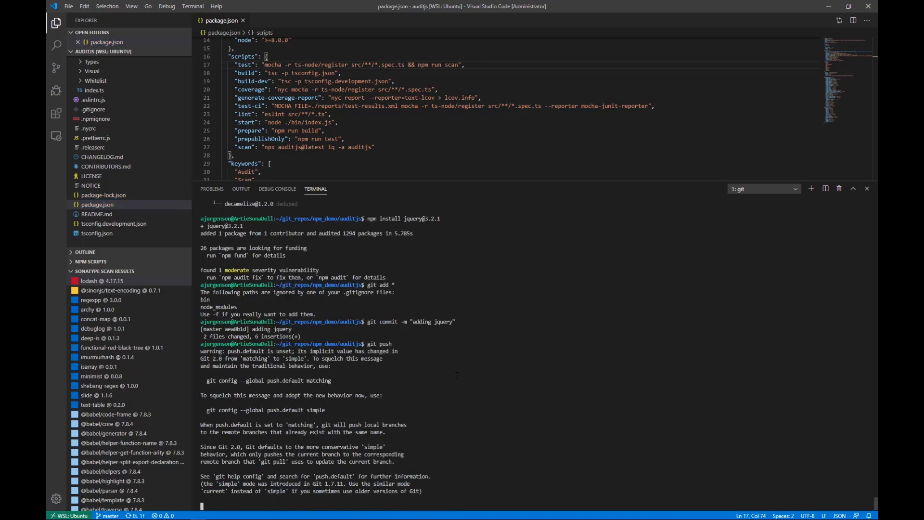
{"action": "scroll", "scroll_direction": "down", "scroll_amount": 3}
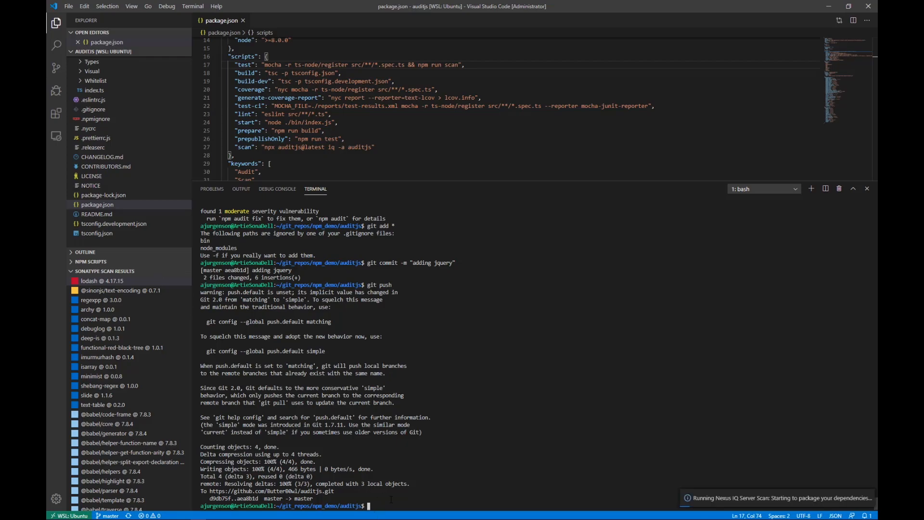
Run npm run test and review the mocha results with all 23 tests passing
{"action": "type", "text": "npm run test"}
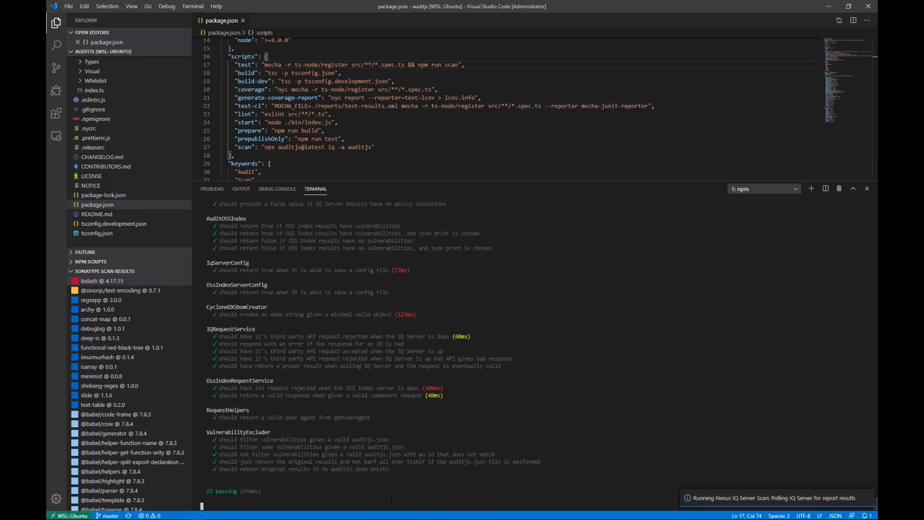
{"action": "scroll", "scroll_direction": "down", "scroll_amount": 3}
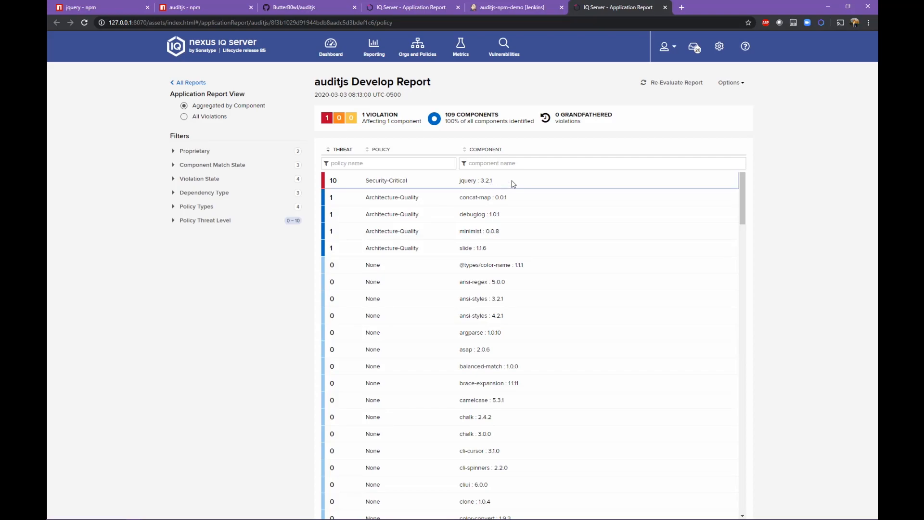
Switch from the IQ Server auditjs report to the auditjs-npm-demo Jenkins project page
{"action": "left_click", "coordinate": [475, 180]}
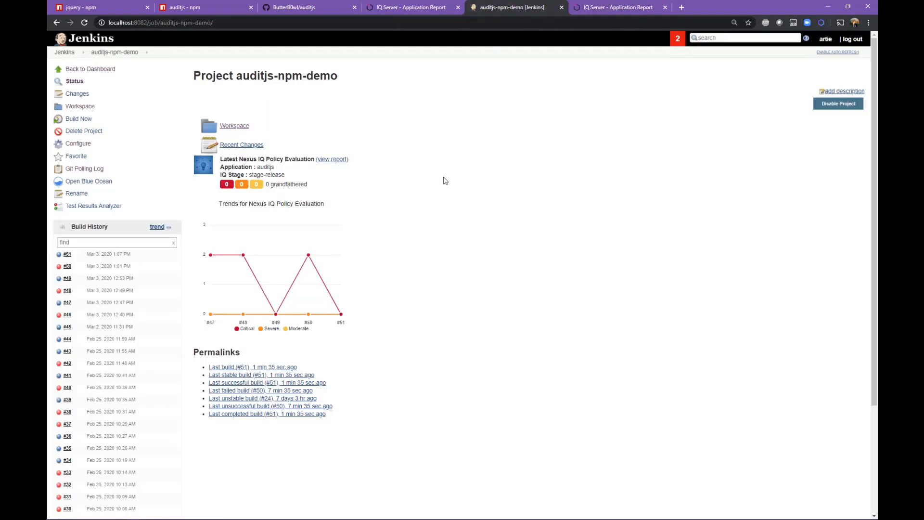
{"action": "mouse_move", "coordinate": [445, 177]}
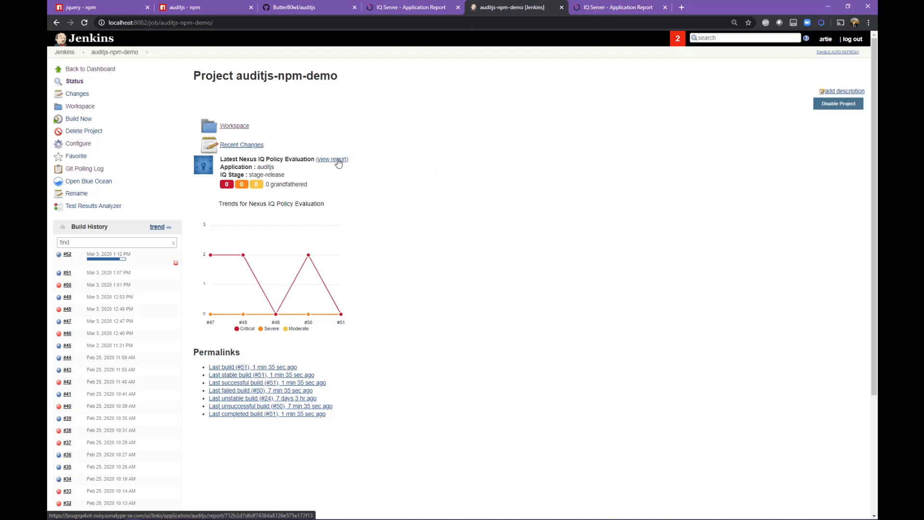
{"action": "mouse_move", "coordinate": [353, 128]}
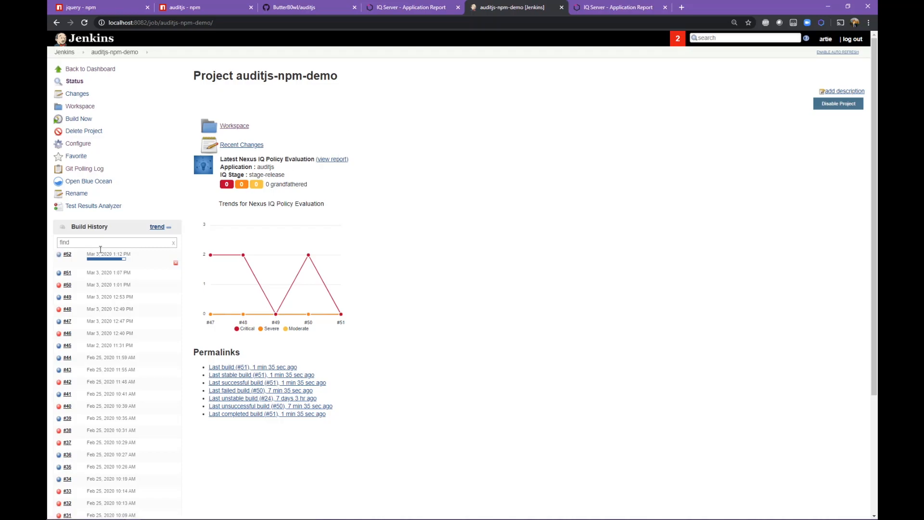
Open the console output of Jenkins build #52 for auditjs-npm-demo
{"action": "left_click", "coordinate": [67, 254]}
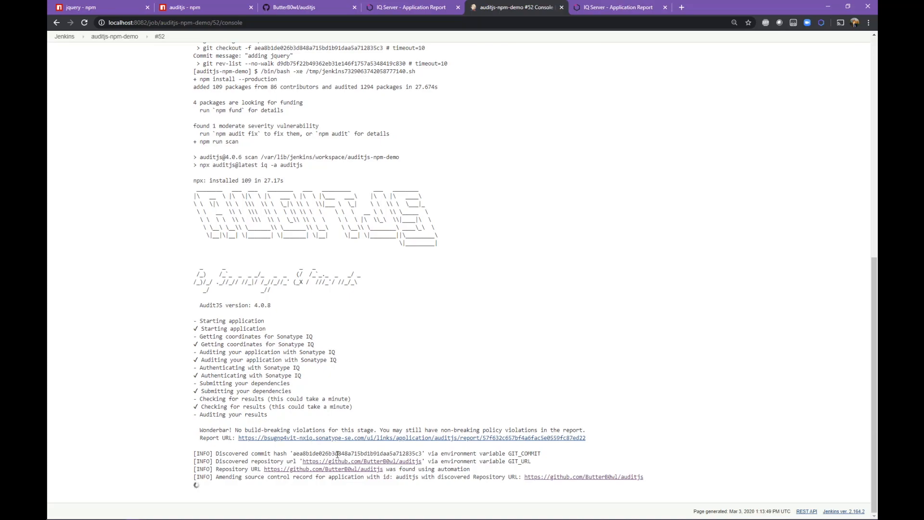
Confirm build #52 ended in FAILURE, return to the project page and switch to the GitHub repository
{"action": "scroll", "scroll_direction": "down", "scroll_amount": 3}
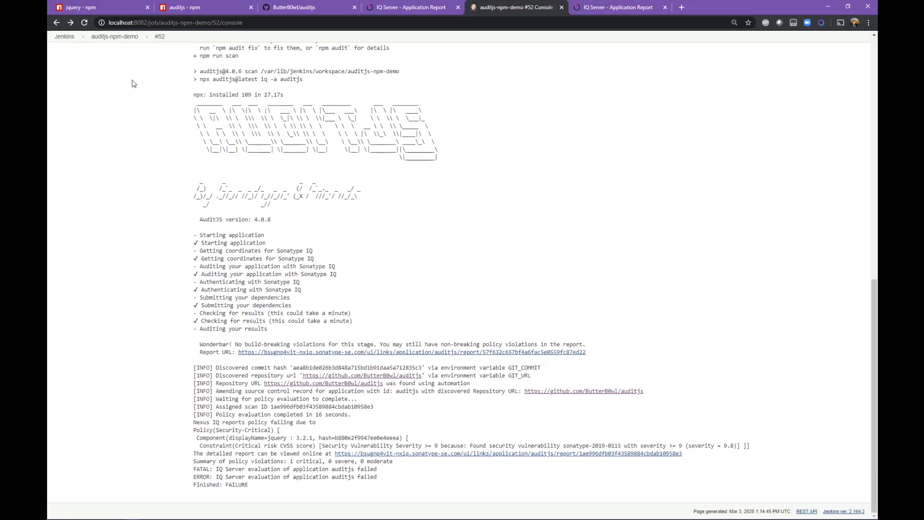
{"action": "mouse_move", "coordinate": [57, 22]}
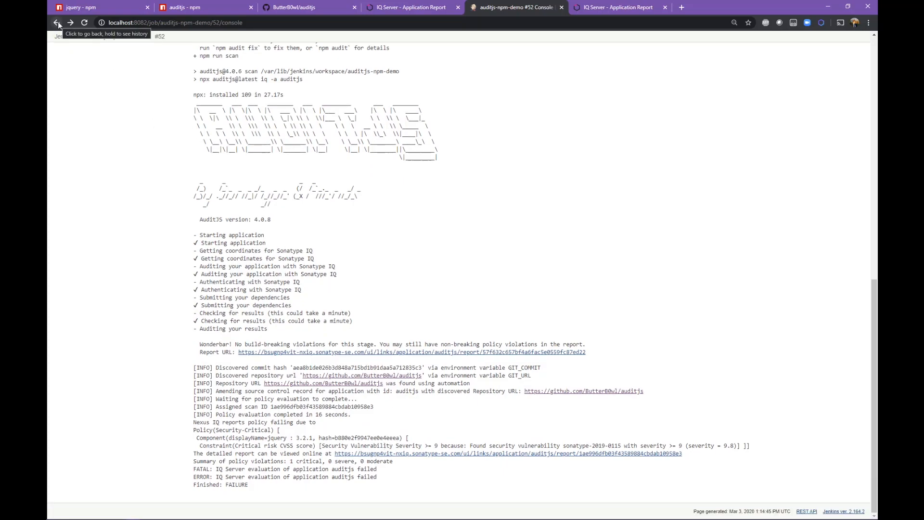
{"action": "left_click", "coordinate": [57, 22]}
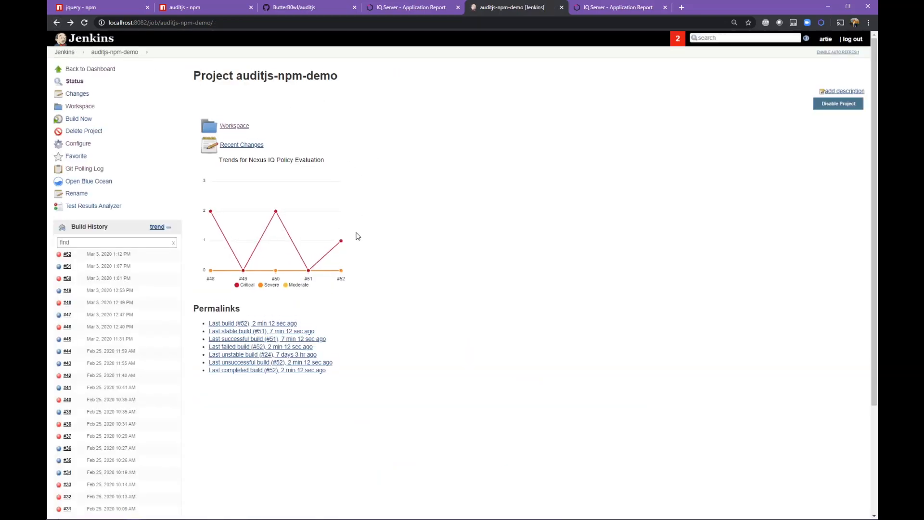
{"action": "left_click", "coordinate": [301, 6]}
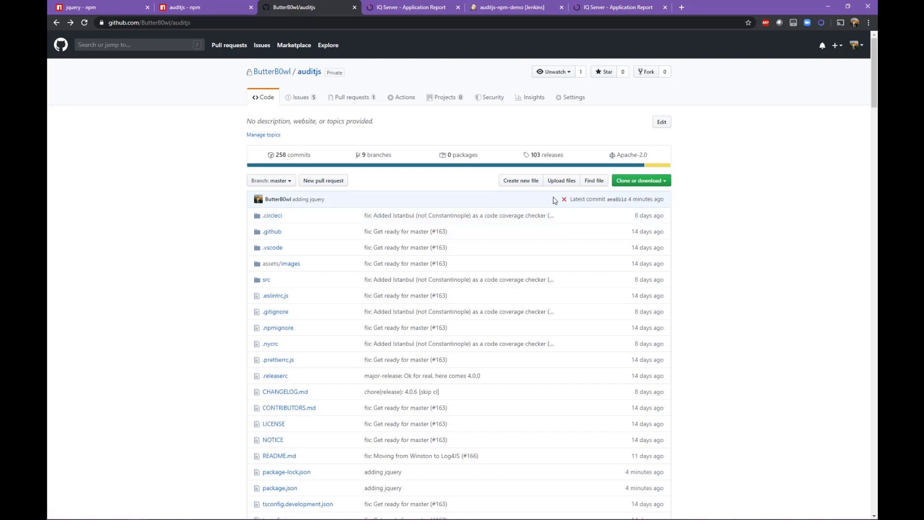
{"action": "mouse_move", "coordinate": [566, 204]}
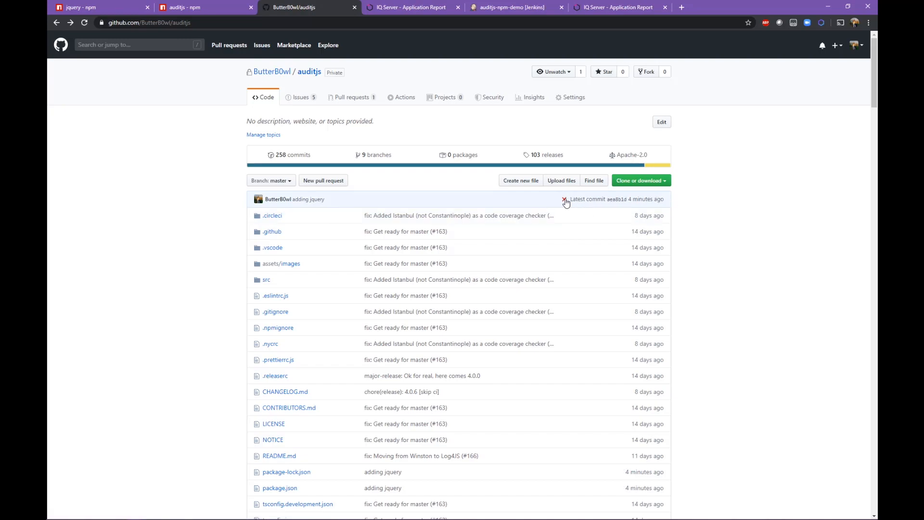
Show the latest commit's failed checks and open the IQ Policy Evaluation report details
{"action": "left_click", "coordinate": [565, 199]}
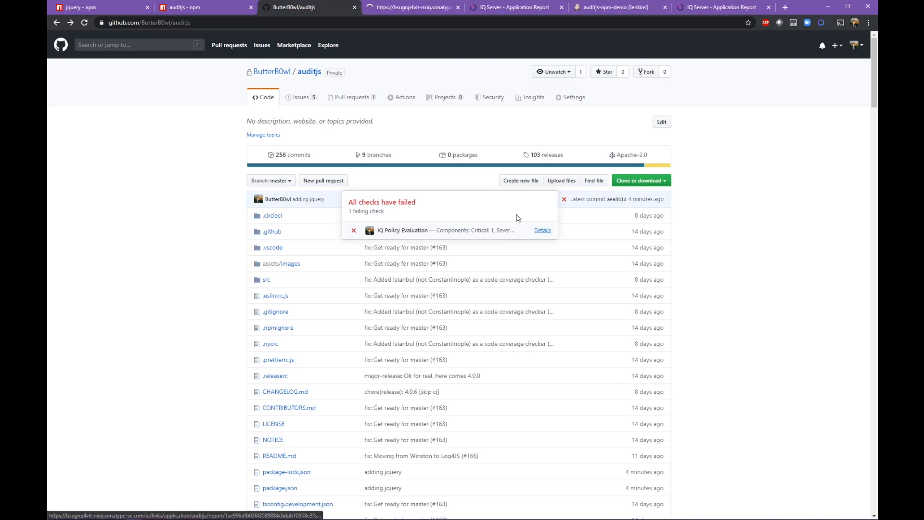
{"action": "left_click", "coordinate": [543, 230]}
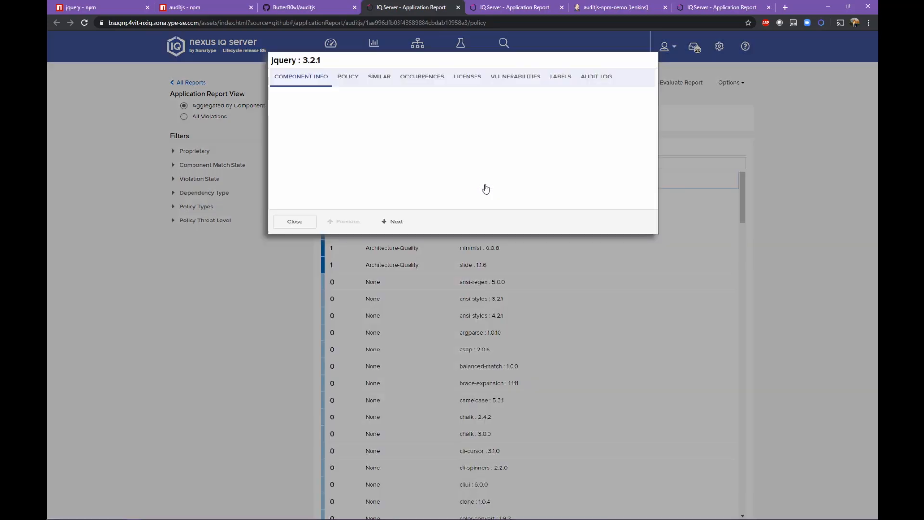
Review the sonatype-2019-0115 jquery vulnerability information, then close it to return to the Stage Release Report
{"action": "left_click", "coordinate": [514, 76]}
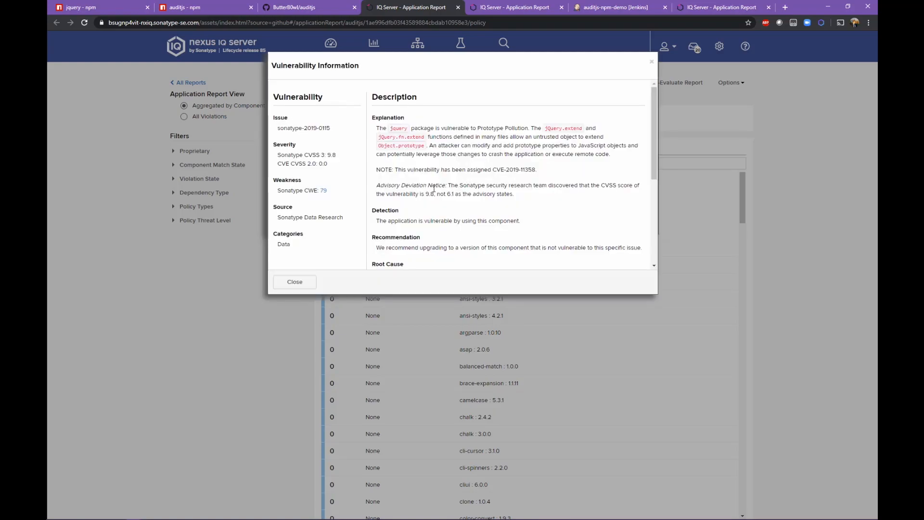
{"action": "scroll", "scroll_direction": "down", "scroll_amount": 3}
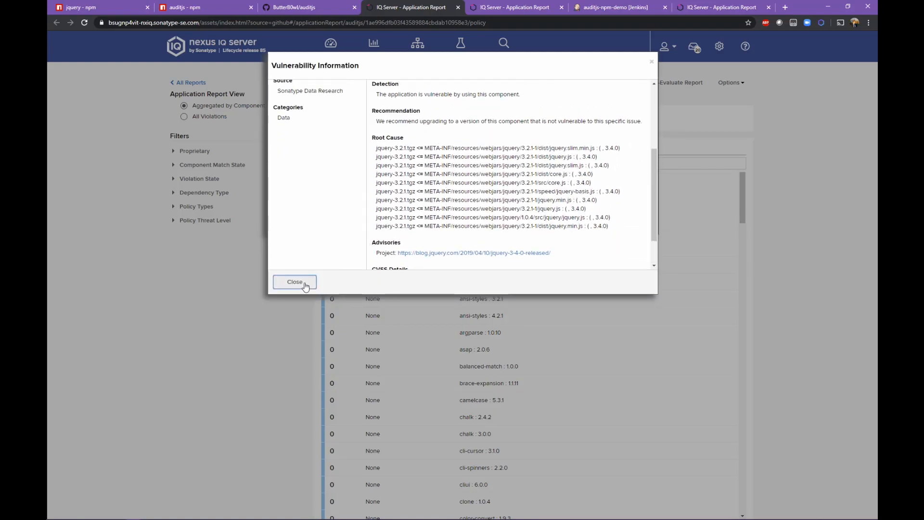
{"action": "left_click", "coordinate": [295, 282]}
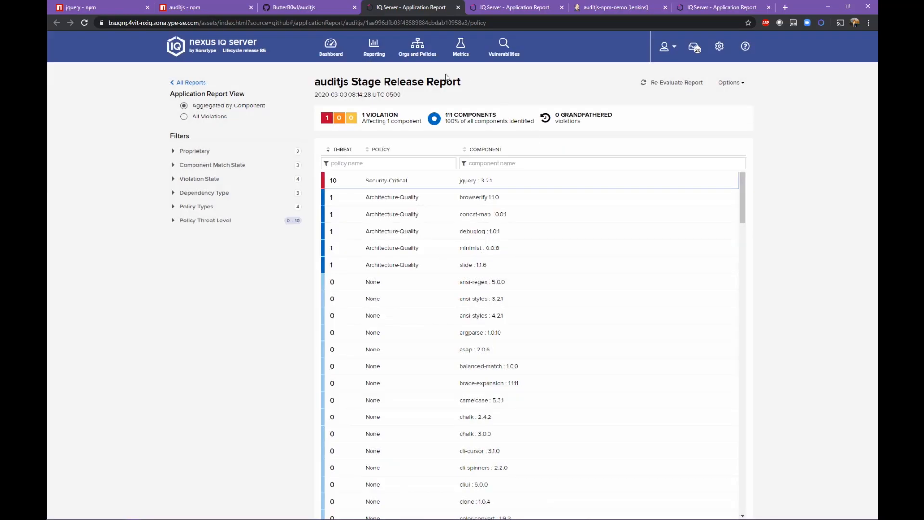
{"action": "mouse_move", "coordinate": [188, 7]}
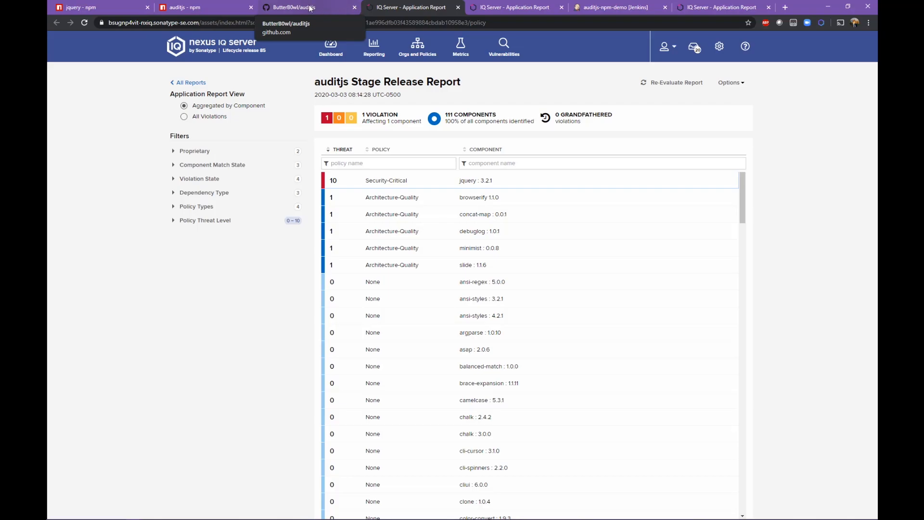
Open the auditjs repository's pull requests and select the "Bump jquery to 3.4.1" pull request
{"action": "left_click", "coordinate": [289, 6]}
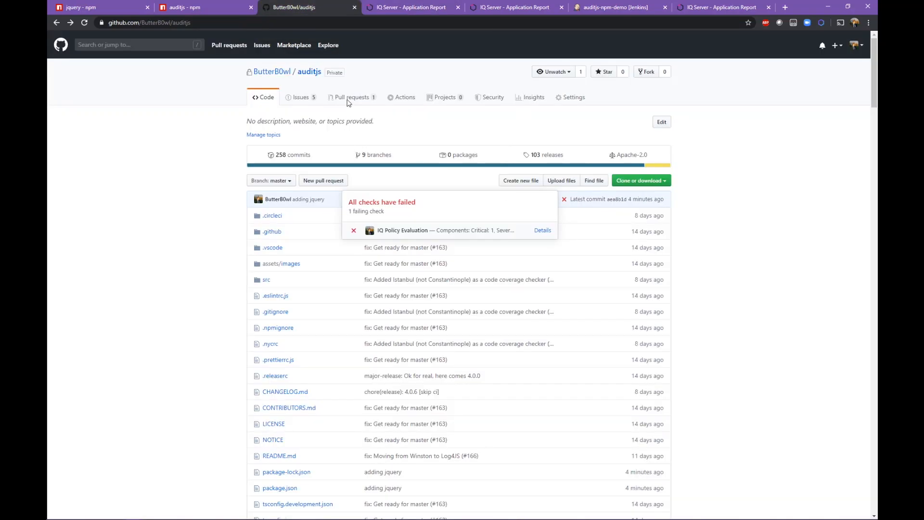
{"action": "left_click", "coordinate": [356, 97]}
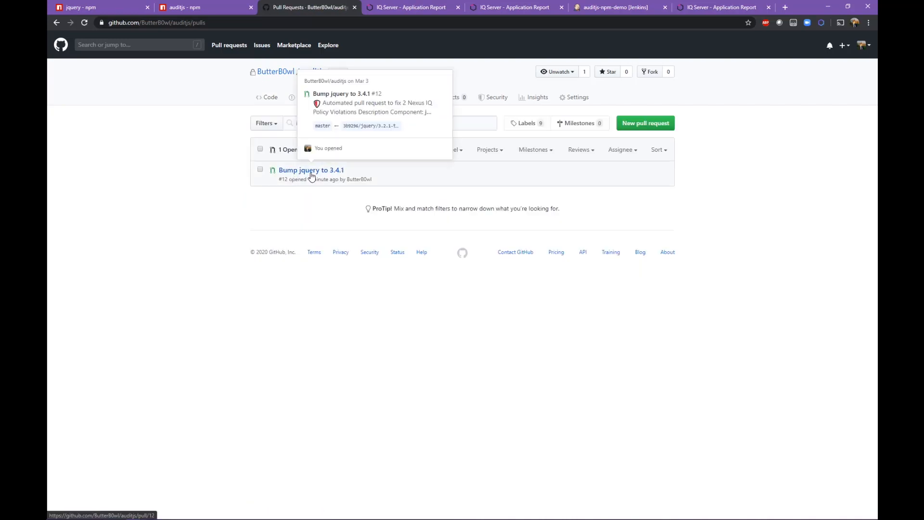
{"action": "left_click", "coordinate": [311, 169]}
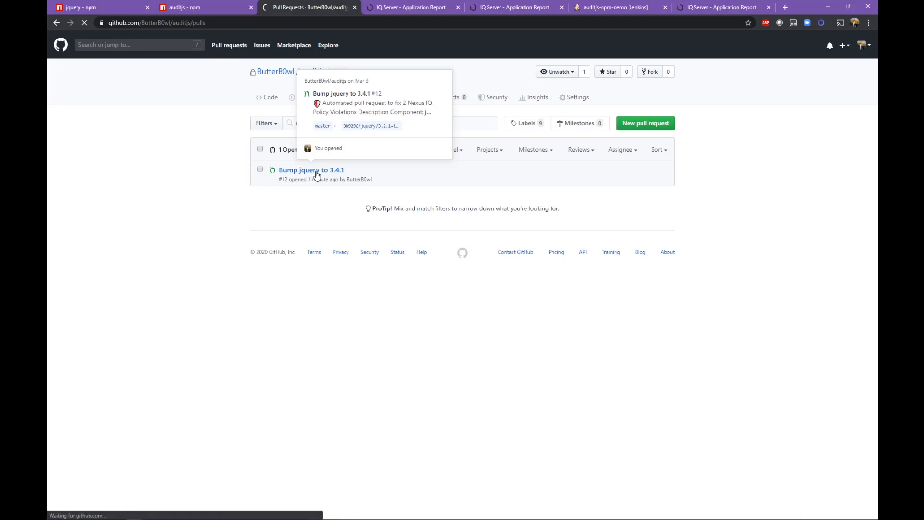
Review PR #12 bumping jquery 3.2.1 to 3.4.1 down to its merge box
{"action": "left_click", "coordinate": [311, 170]}
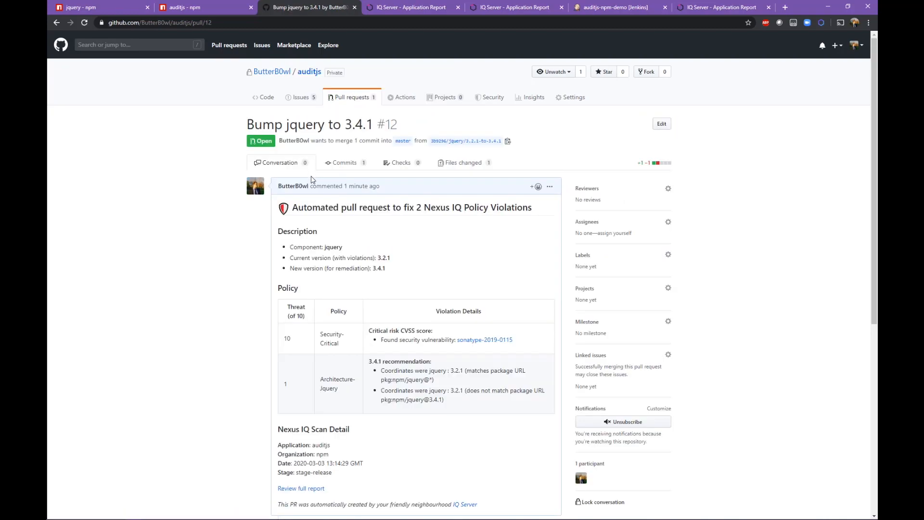
{"action": "mouse_move", "coordinate": [433, 148]}
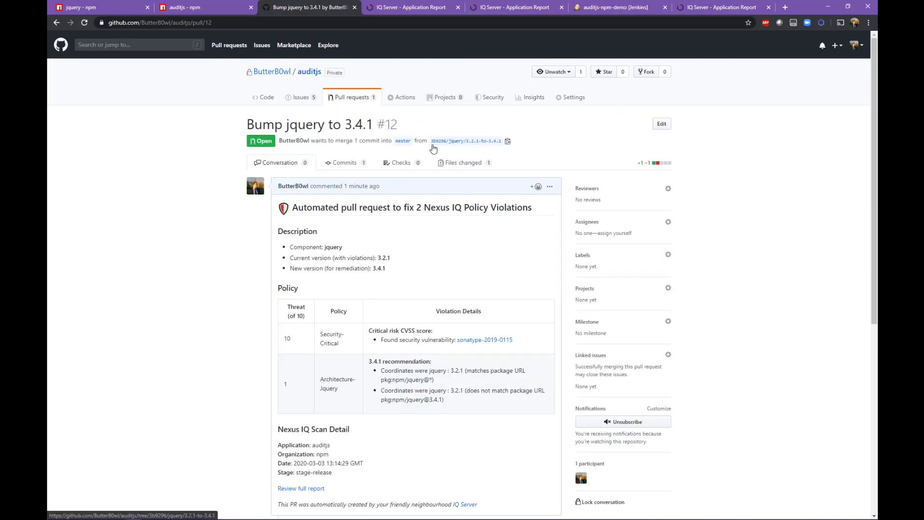
{"action": "scroll", "scroll_direction": "down", "scroll_amount": 3}
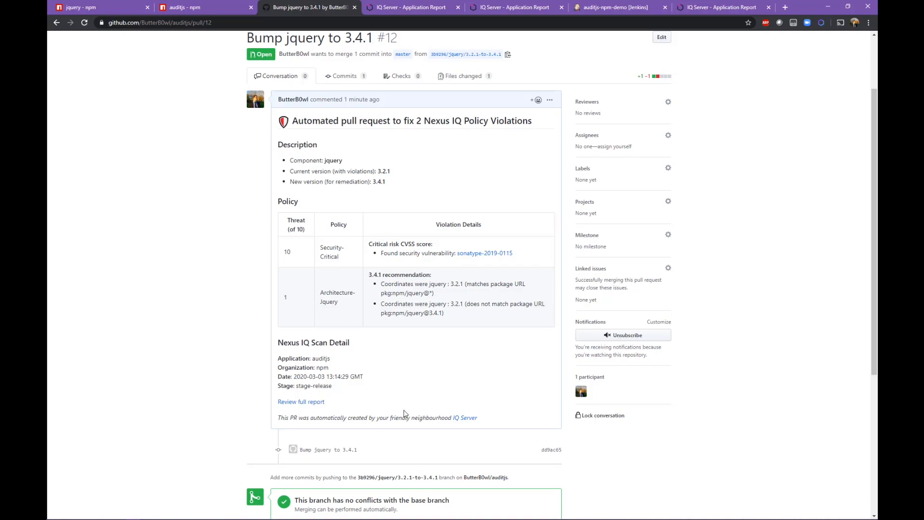
{"action": "scroll", "scroll_direction": "down", "scroll_amount": 3}
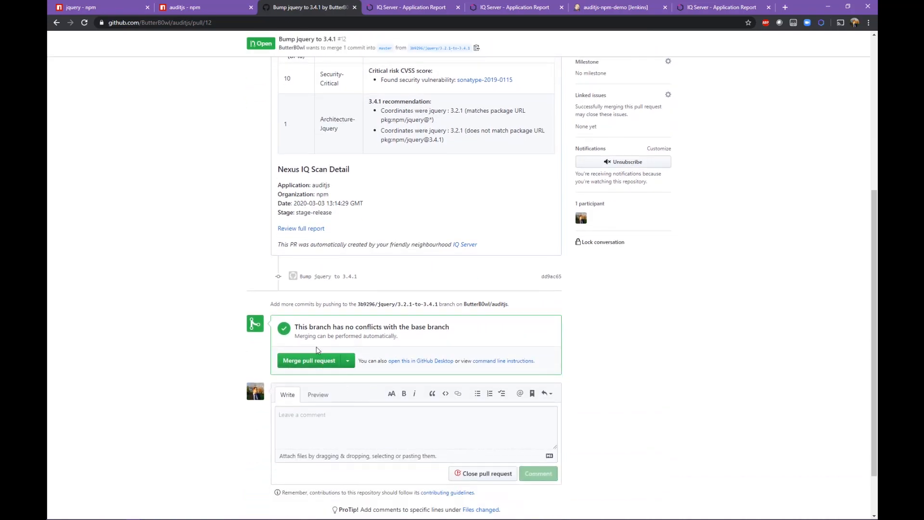
Merge PR #12 into master, confirm it, and delete the jquery upgrade branch
{"action": "left_click", "coordinate": [309, 361]}
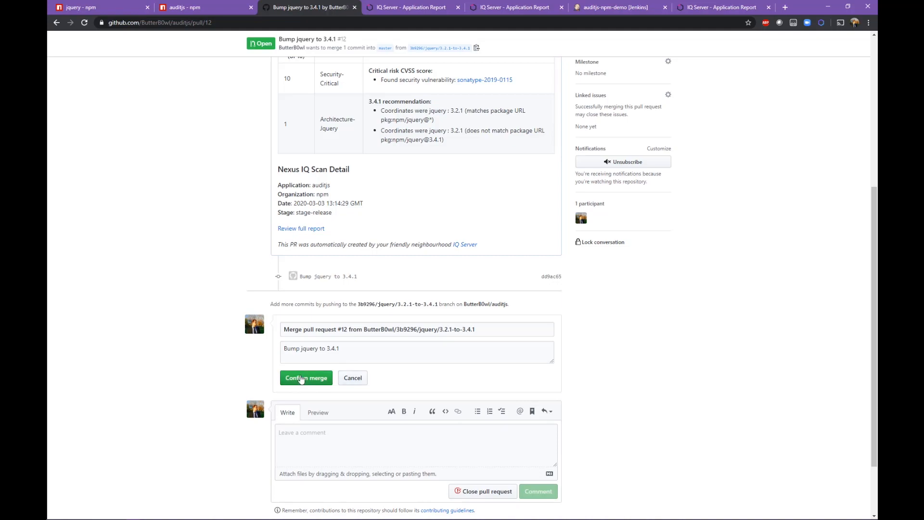
{"action": "left_click", "coordinate": [307, 378]}
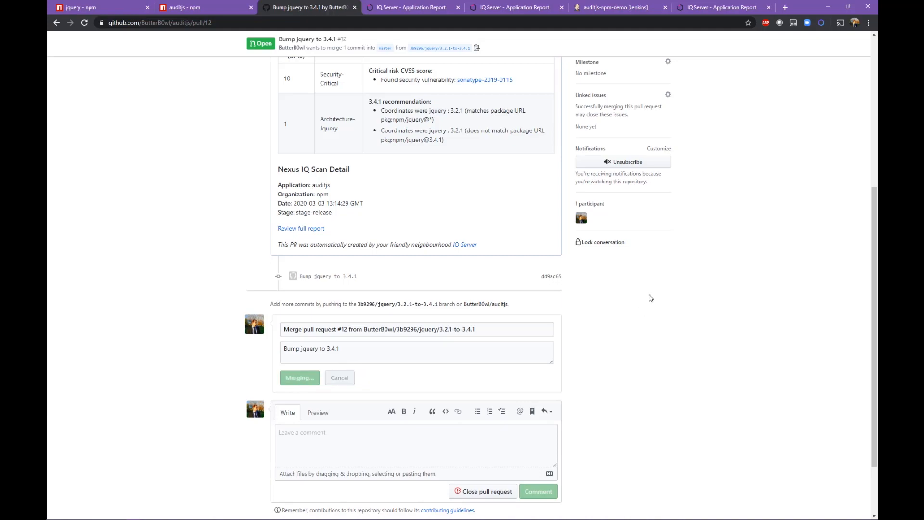
{"action": "left_click", "coordinate": [299, 377]}
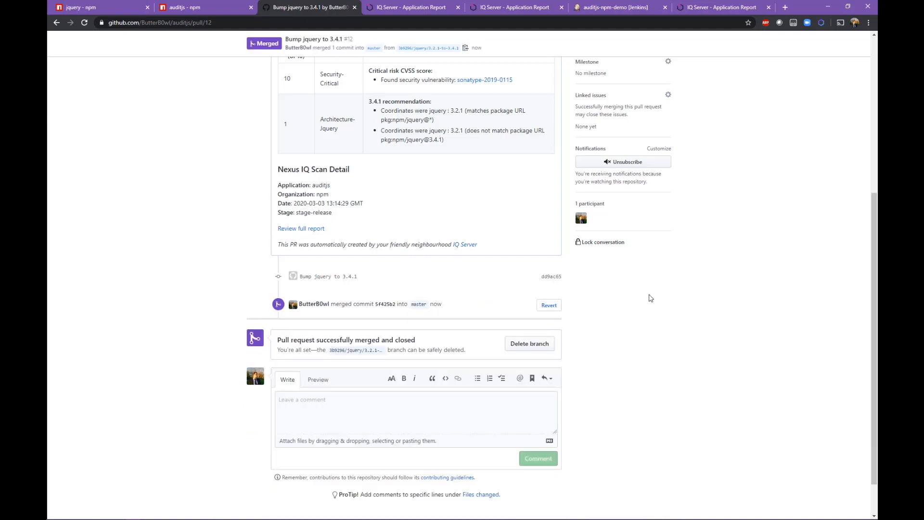
{"action": "mouse_move", "coordinate": [529, 344]}
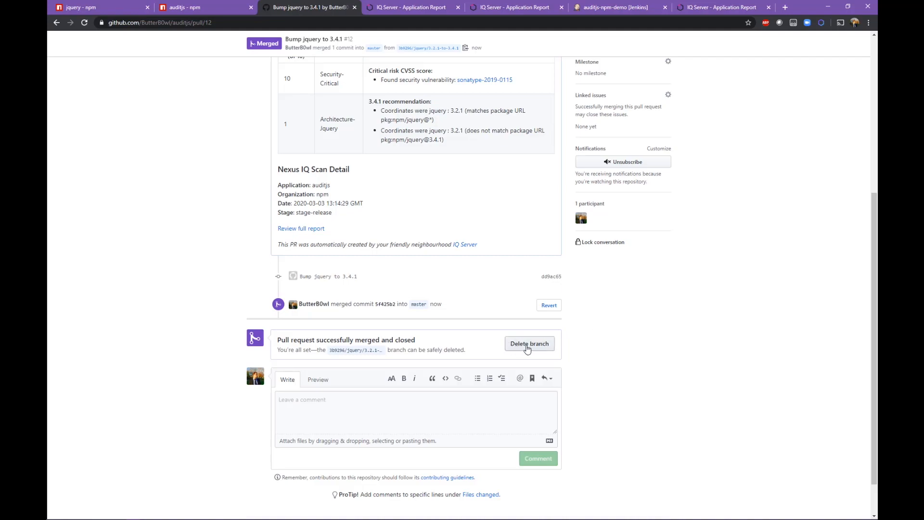
{"action": "left_click", "coordinate": [528, 344]}
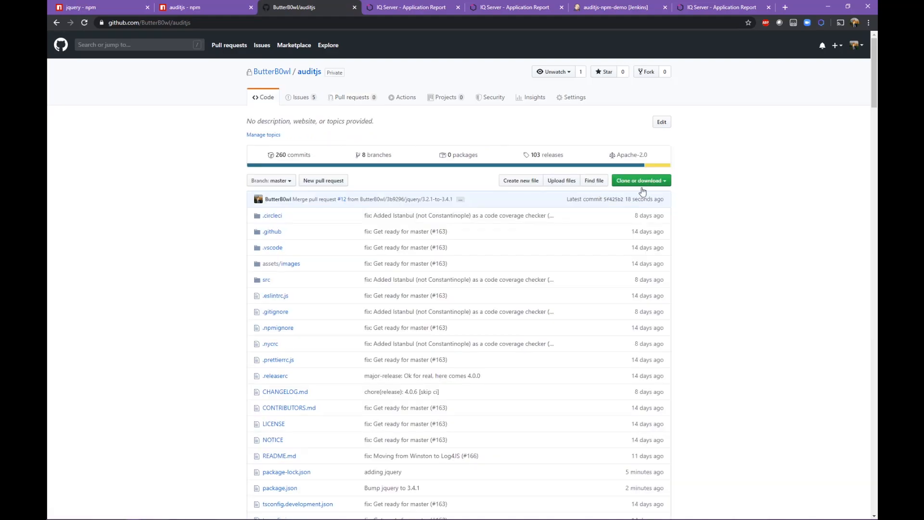
{"action": "mouse_move", "coordinate": [645, 128]}
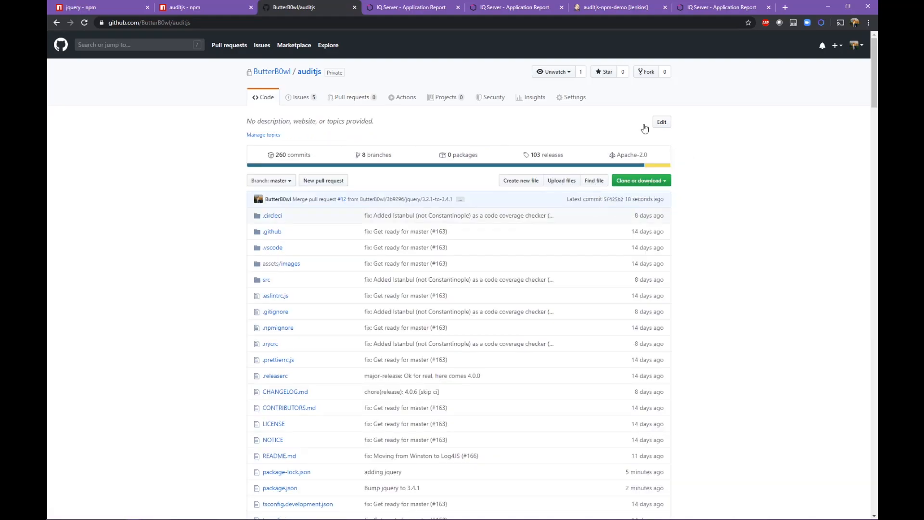
{"action": "mouse_move", "coordinate": [521, 121]}
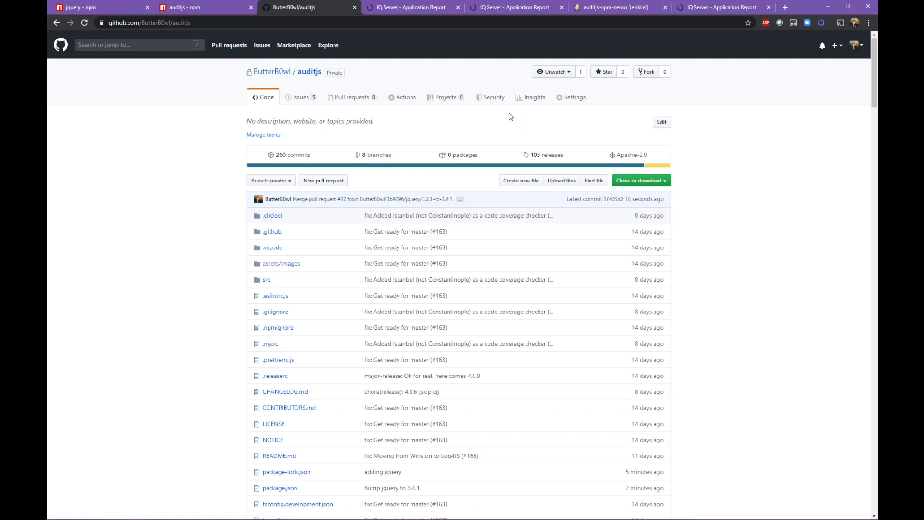
{"action": "mouse_move", "coordinate": [443, 139]}
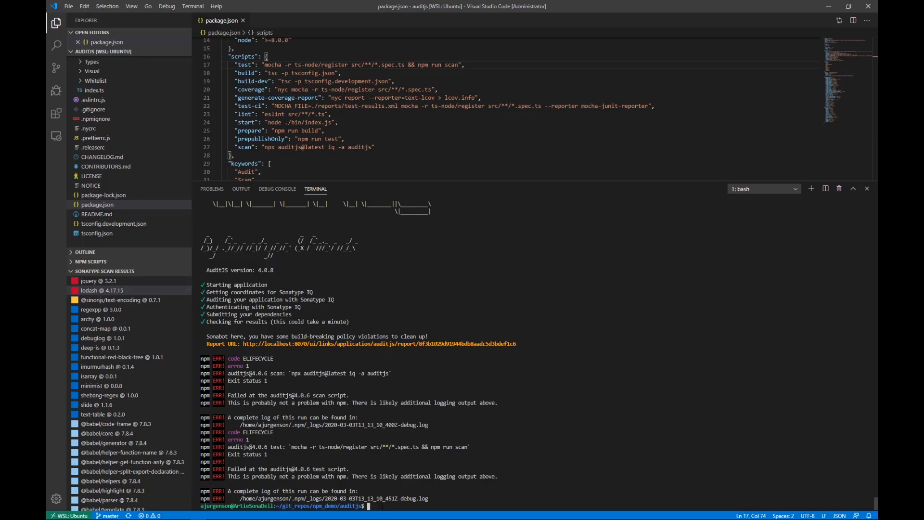
Run npm install (0 vulnerabilities found) and then npm run test in the terminal
{"action": "type", "text": "npm install"}
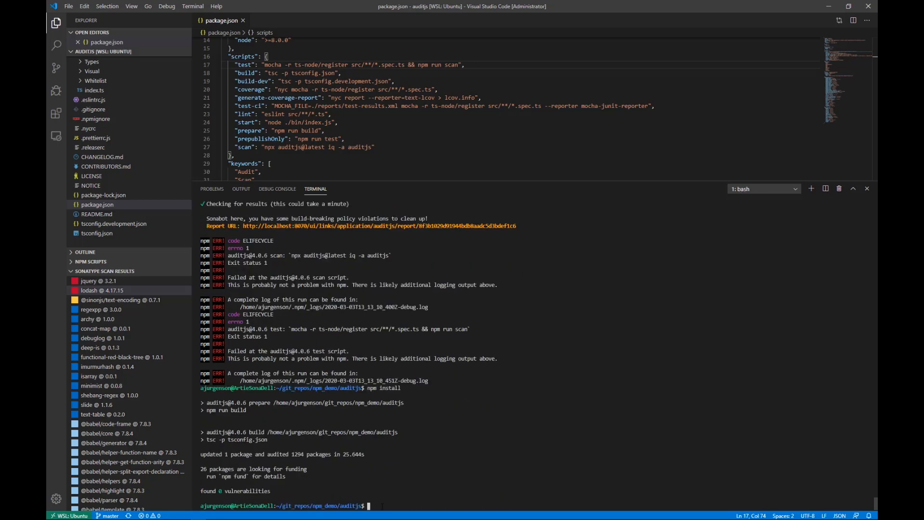
{"action": "type", "text": "n"}
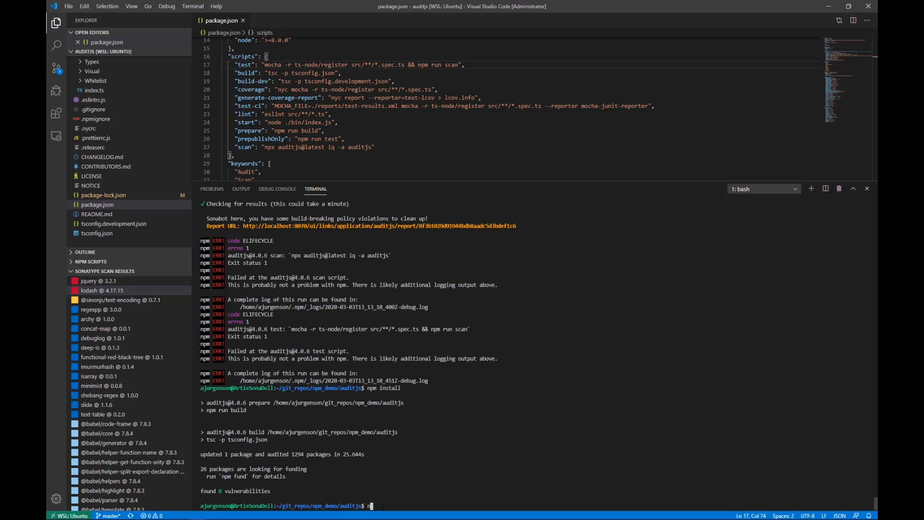
{"action": "type", "text": "pm run test"}
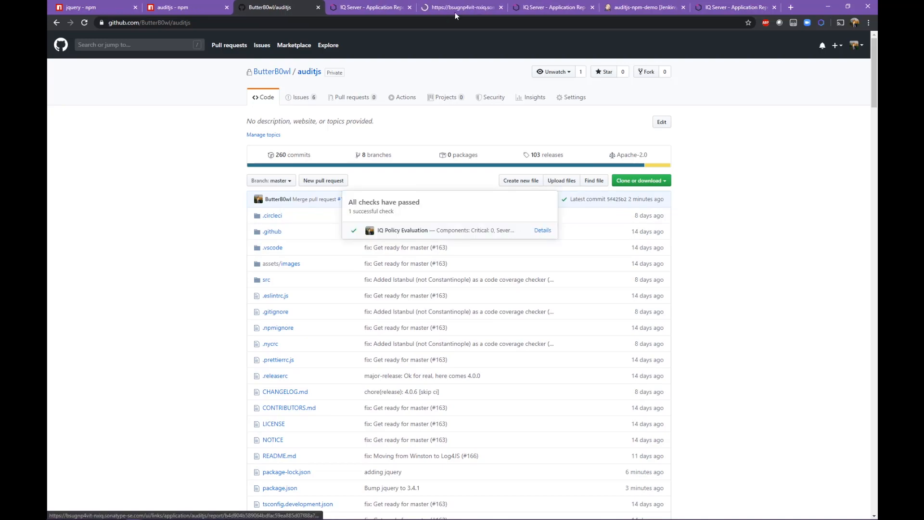
View the passing IQ Policy Evaluation check's full report in Nexus IQ Server
{"action": "left_click", "coordinate": [463, 7]}
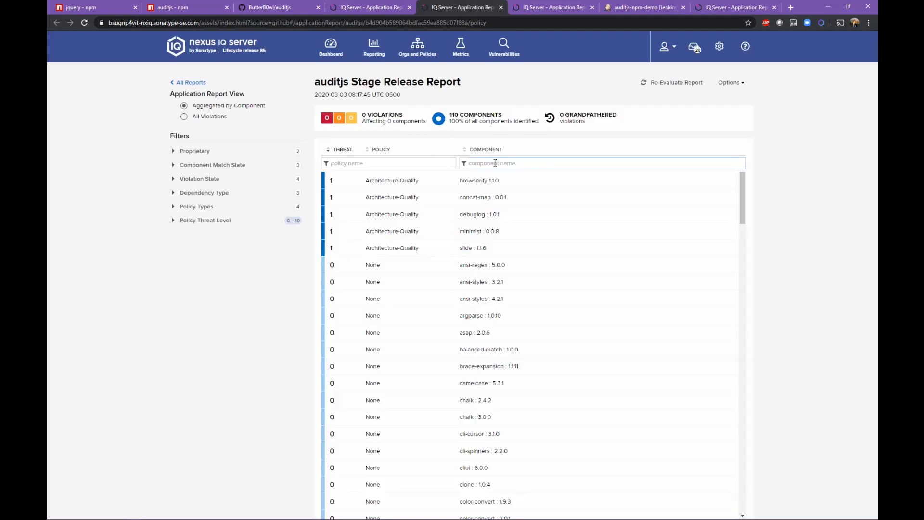
Filter components by 'jqu' and view details for jquery 3.4.1 with threat 0
{"action": "type", "text": "jqu"}
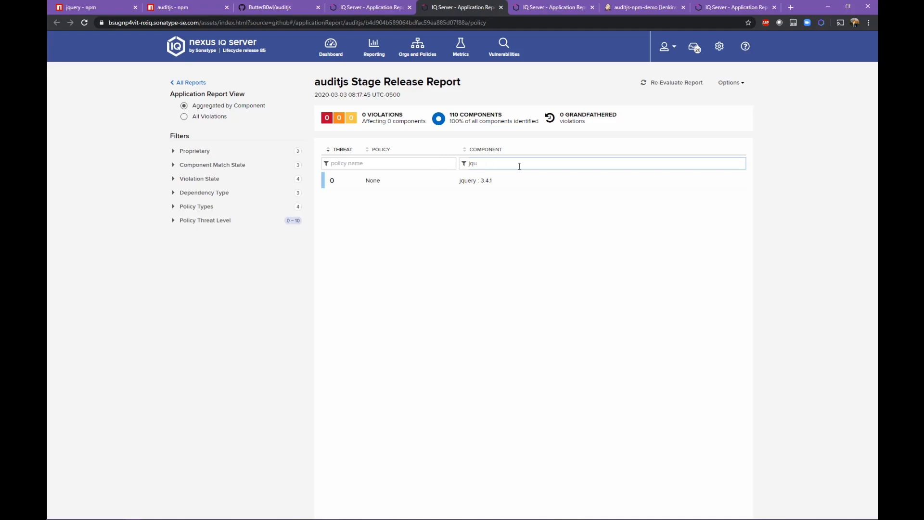
{"action": "left_click", "coordinate": [475, 180]}
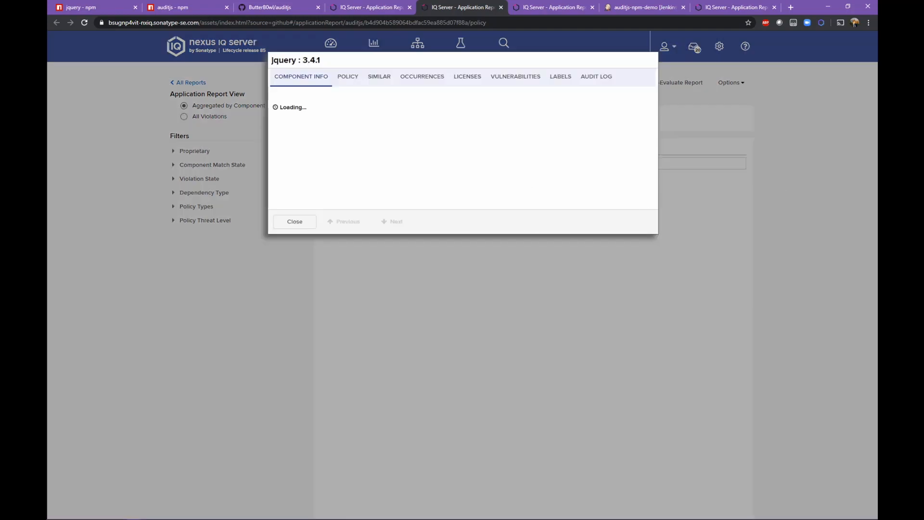